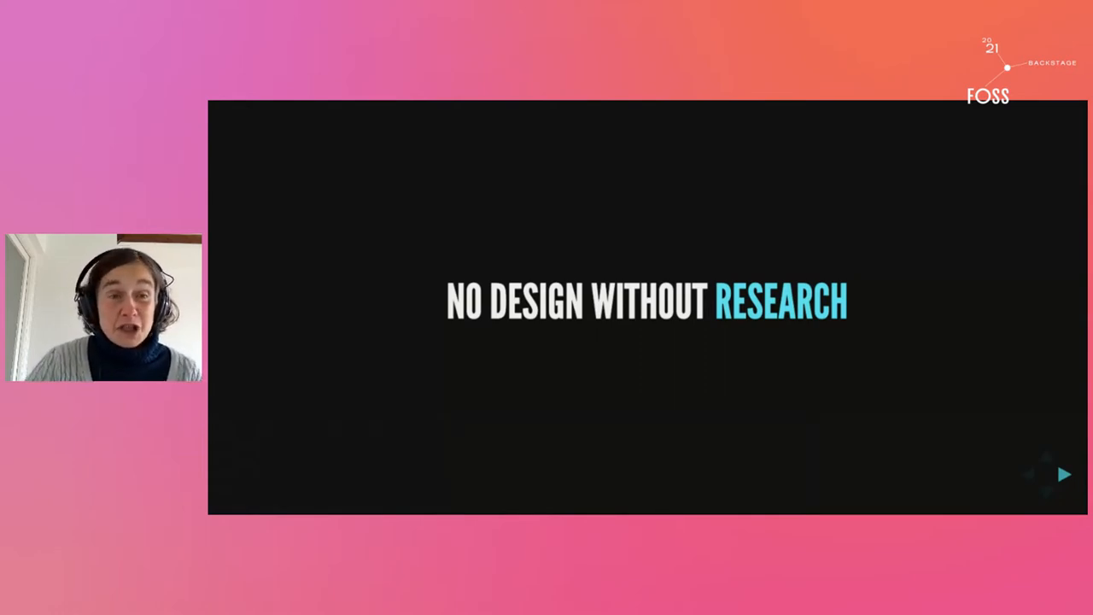
click(1064, 475)
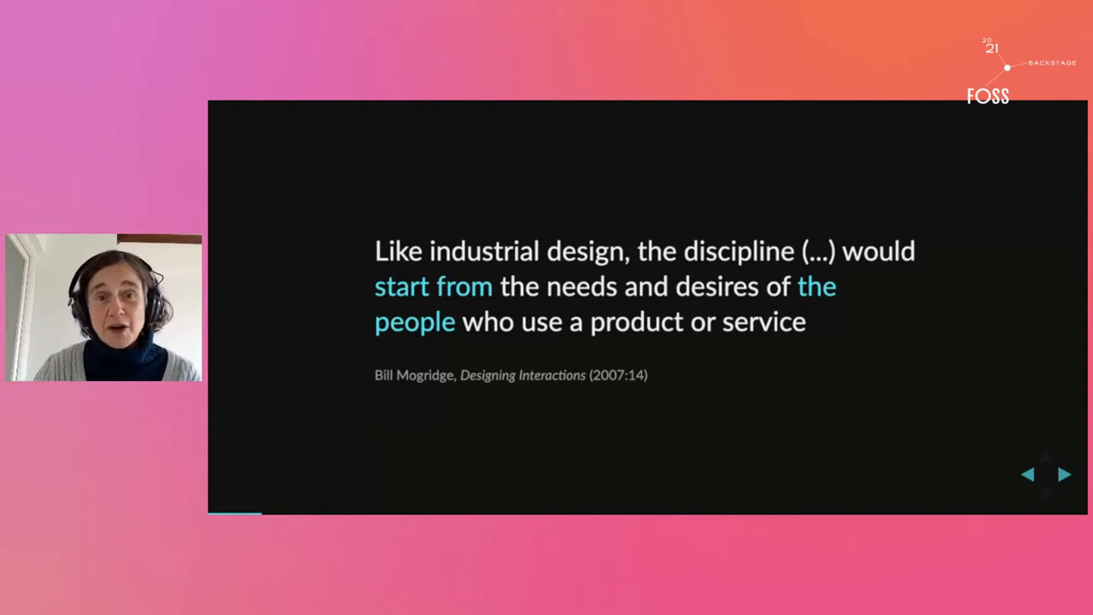
click(1065, 475)
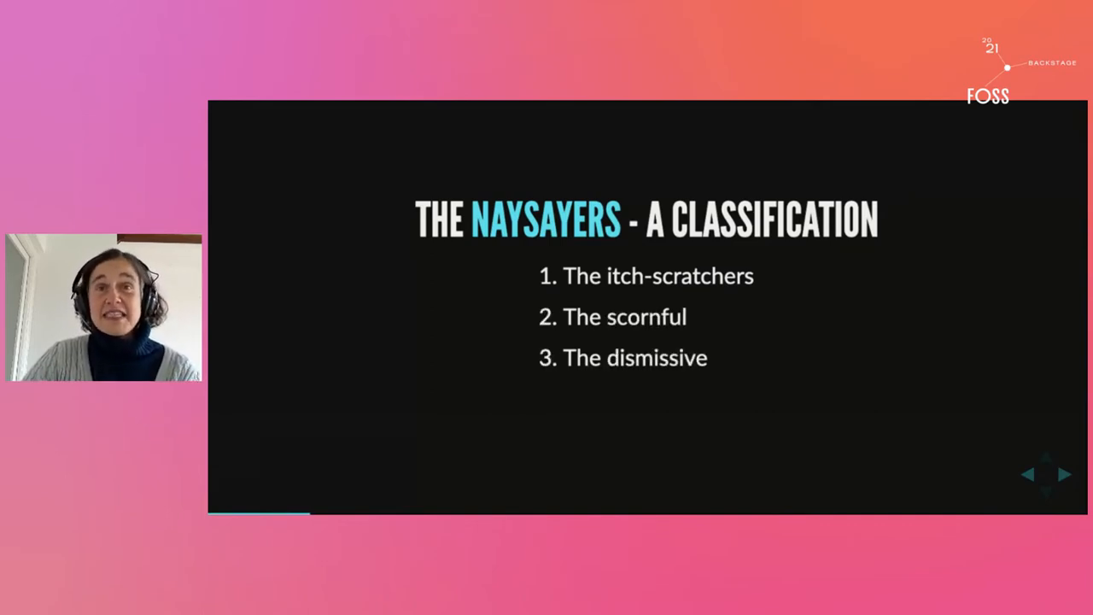
click(1067, 475)
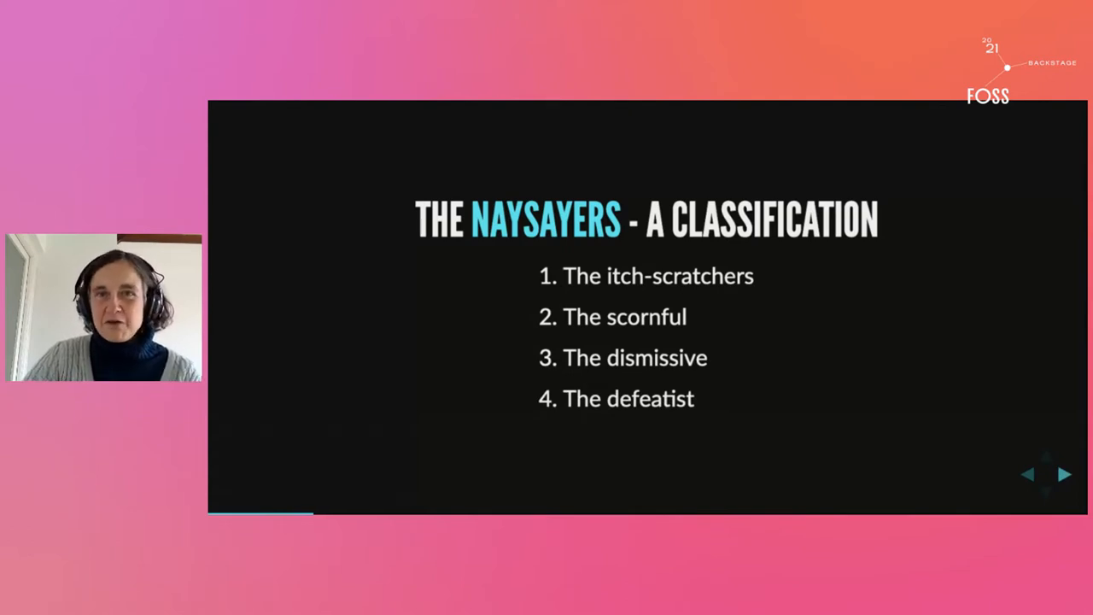
click(1064, 475)
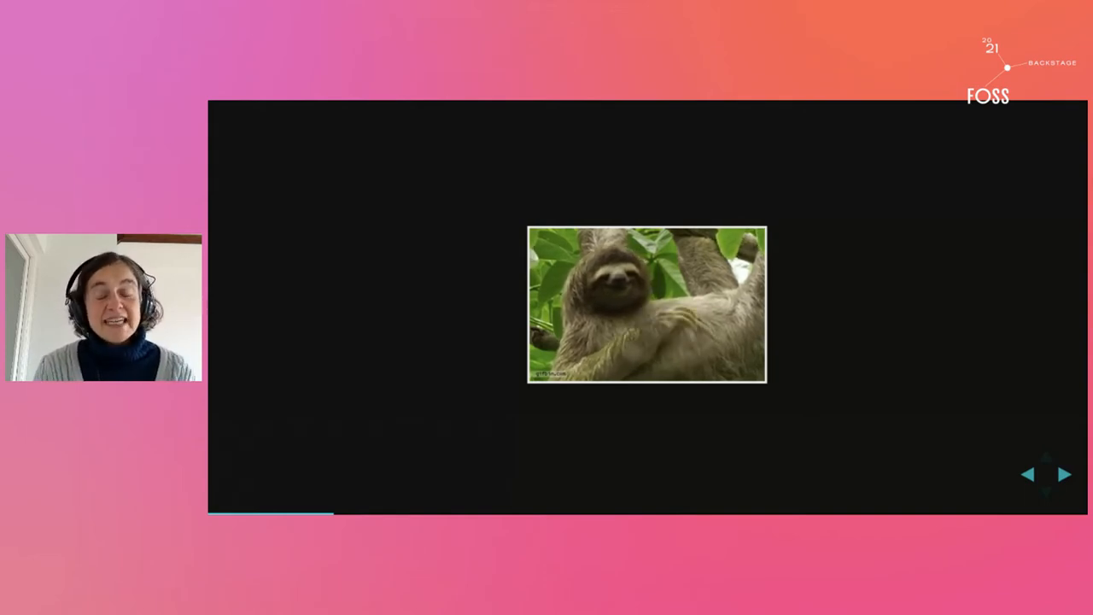
click(1064, 475)
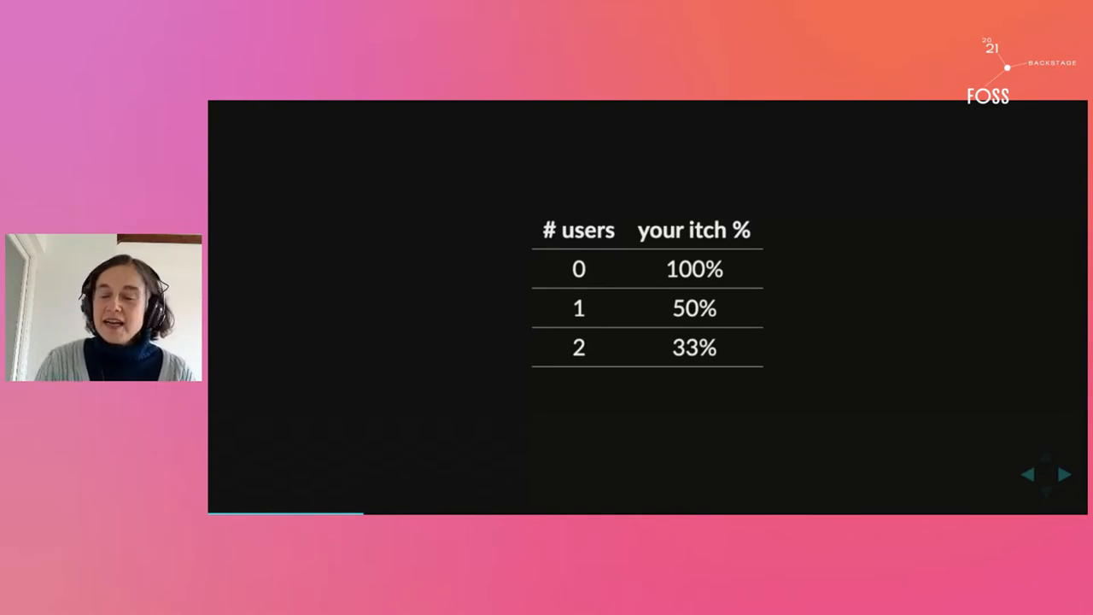
click(1065, 475)
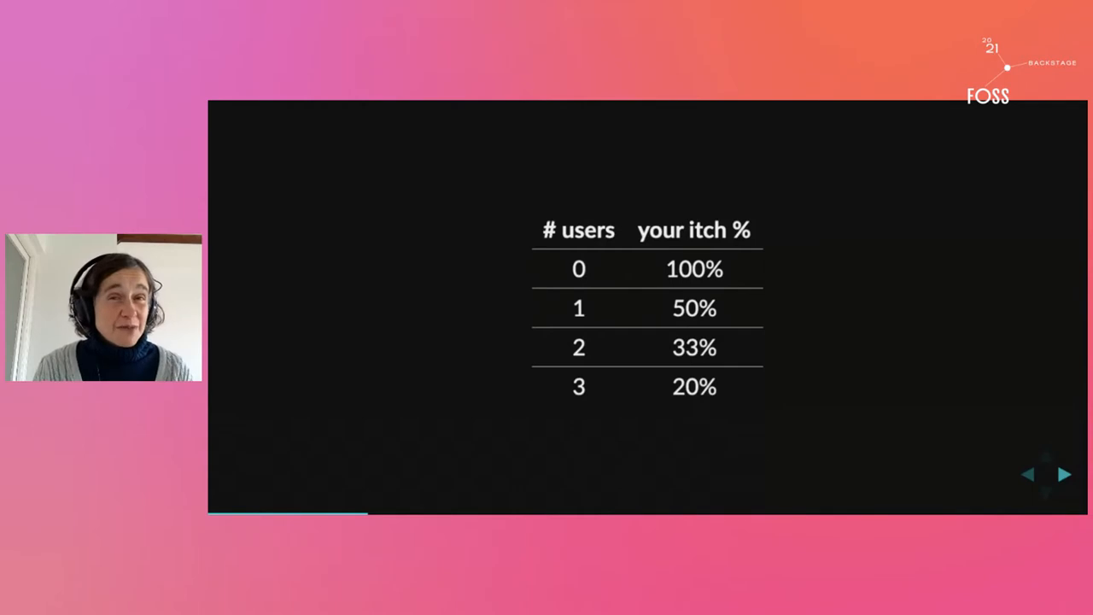
click(1064, 475)
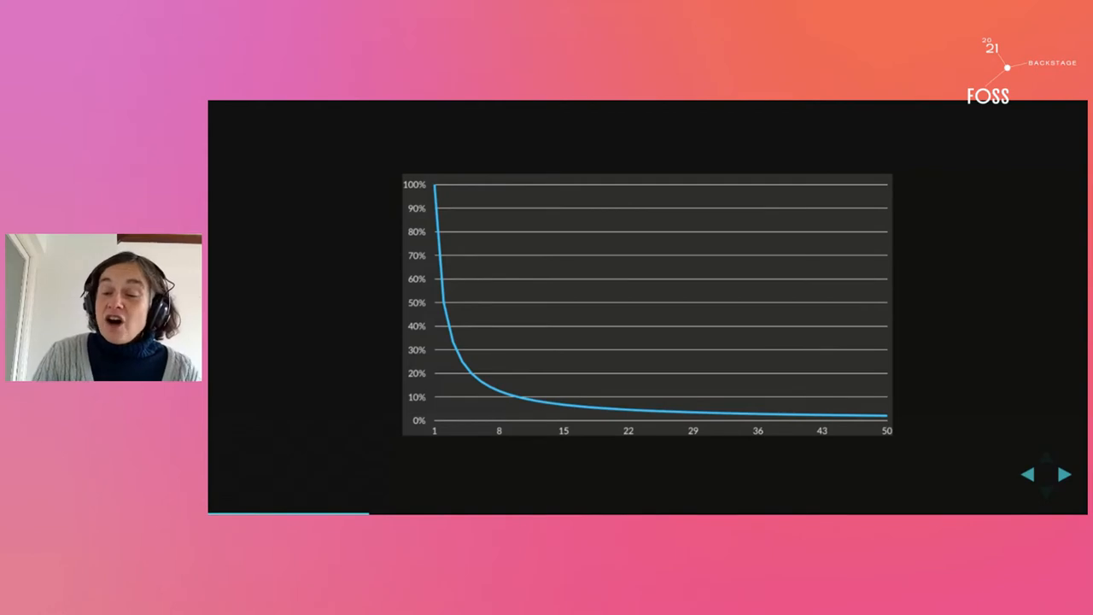
click(1065, 475)
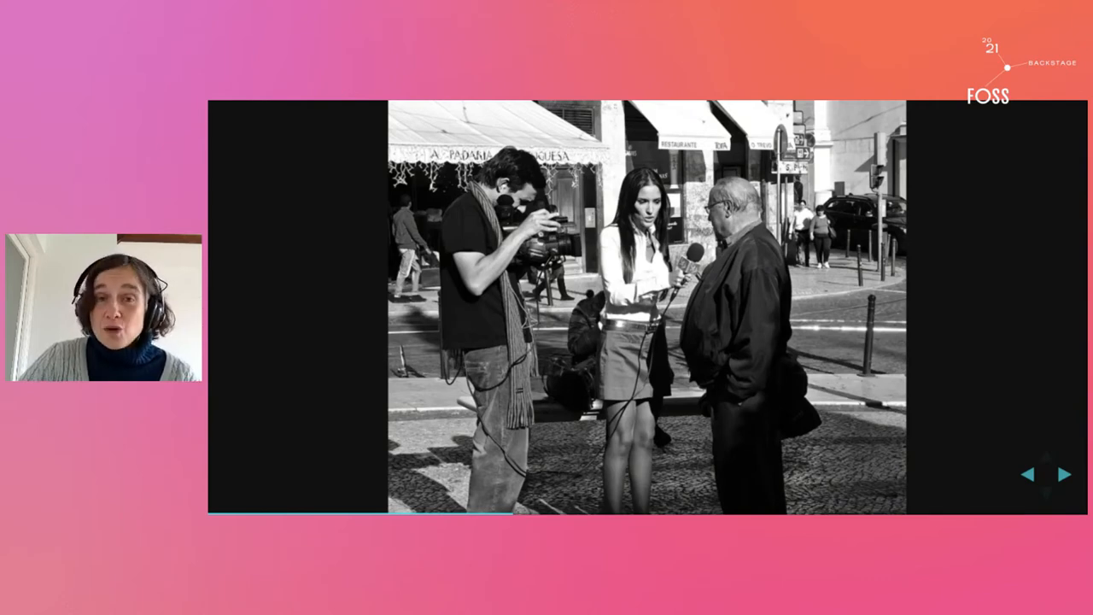
click(1066, 475)
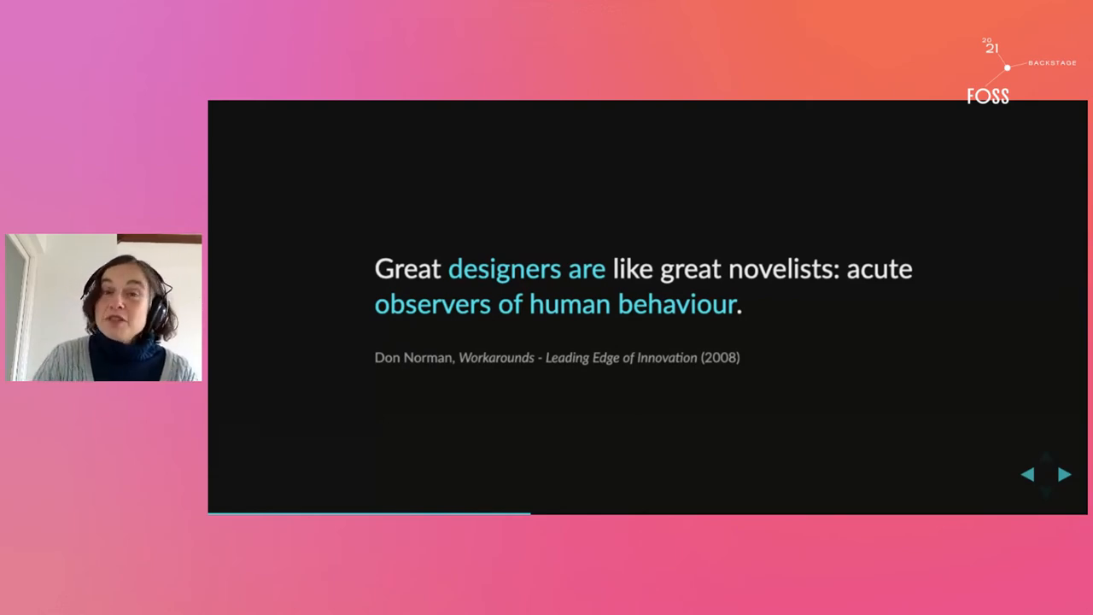
click(1064, 475)
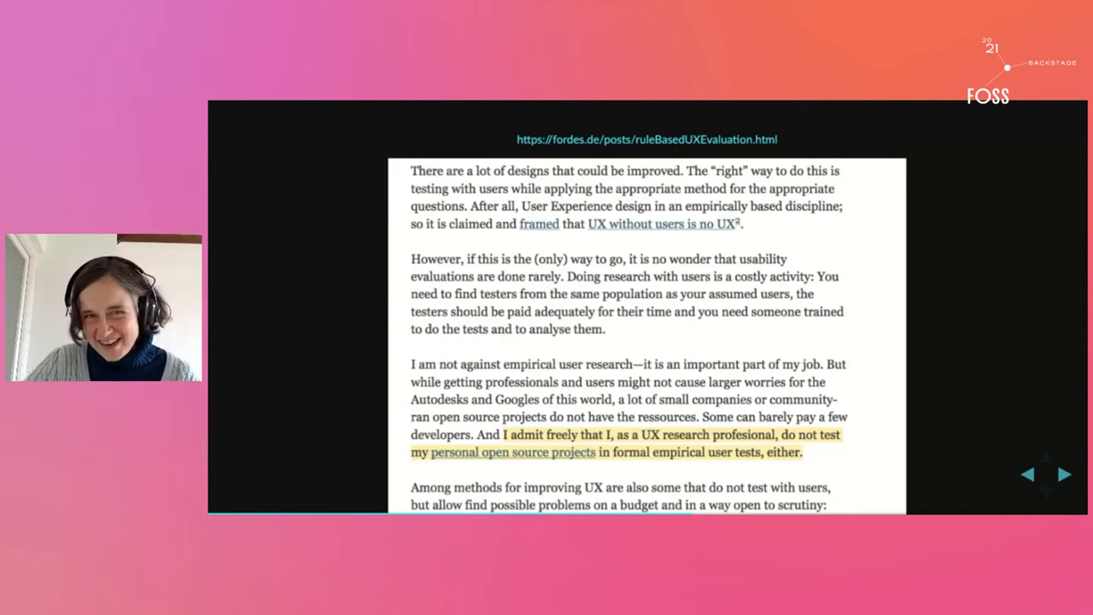
click(1064, 475)
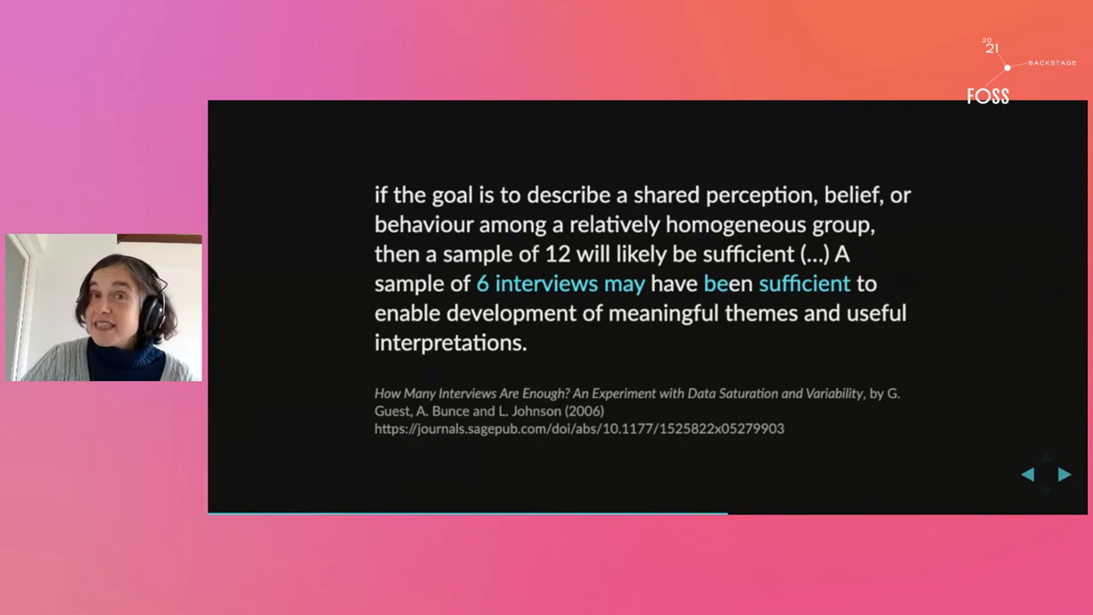
click(1064, 475)
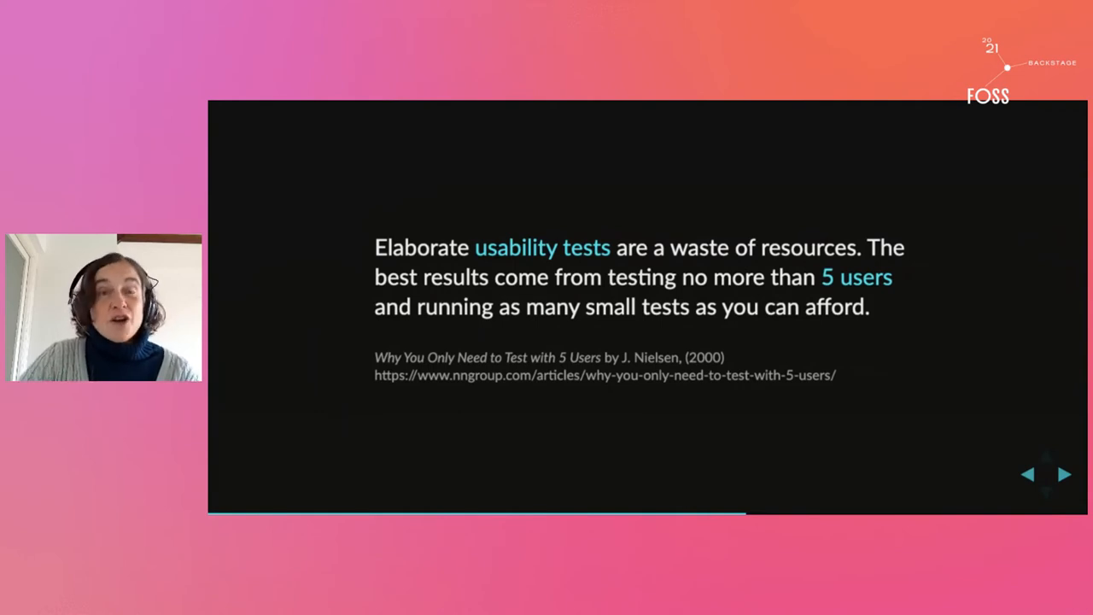
click(1064, 475)
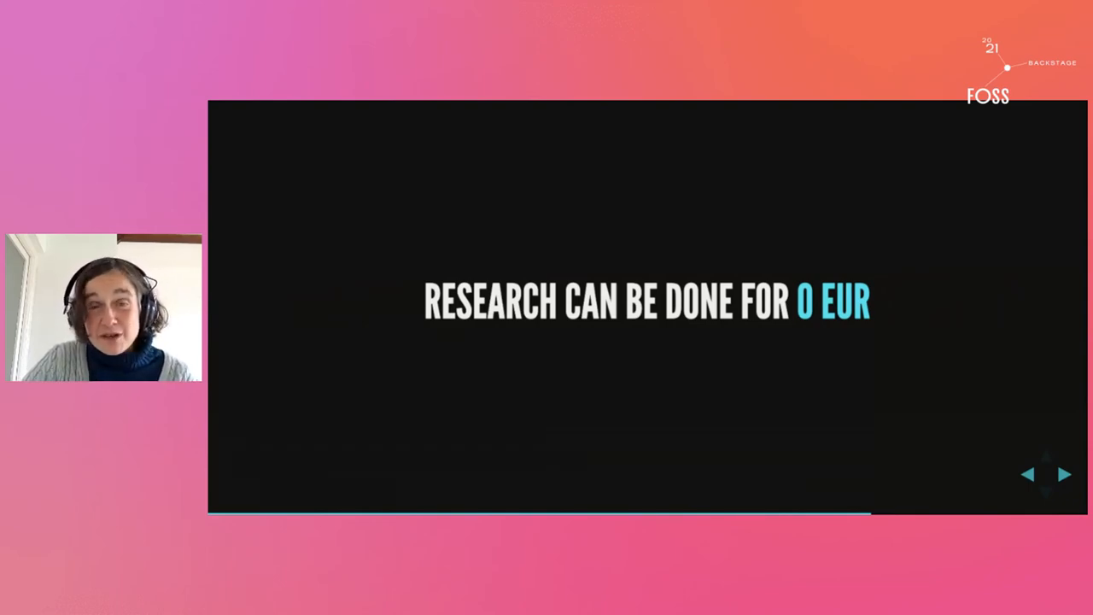
click(1066, 475)
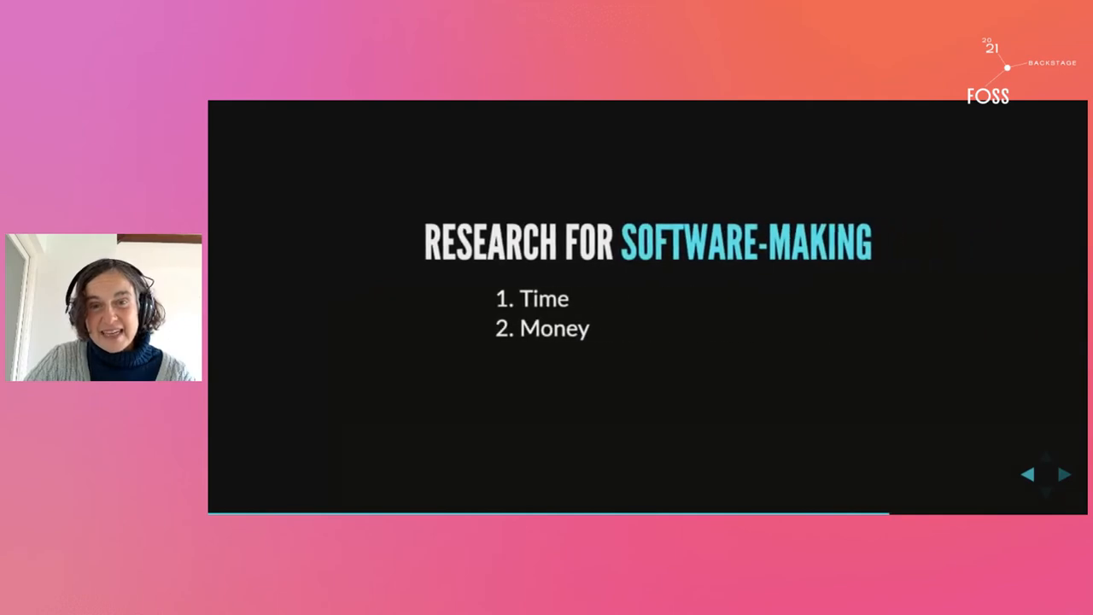
click(1064, 475)
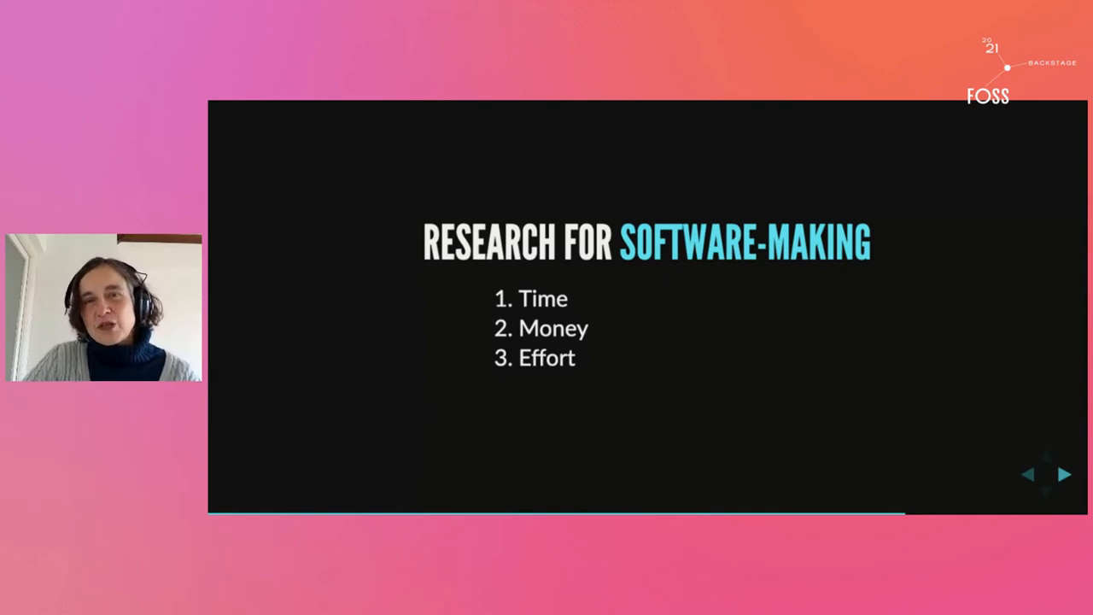
click(1066, 475)
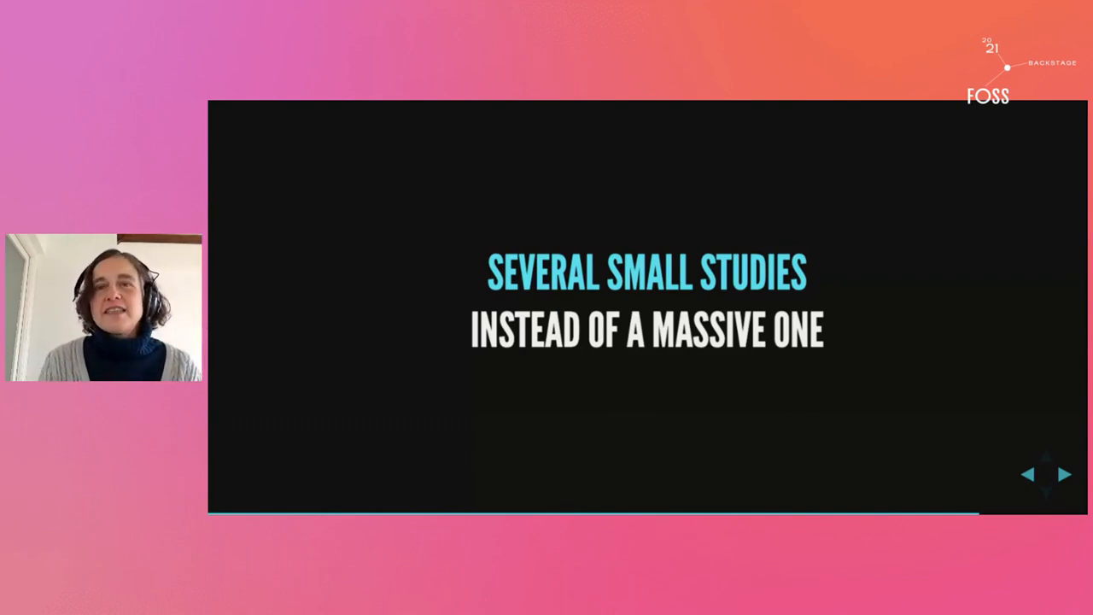
click(1066, 475)
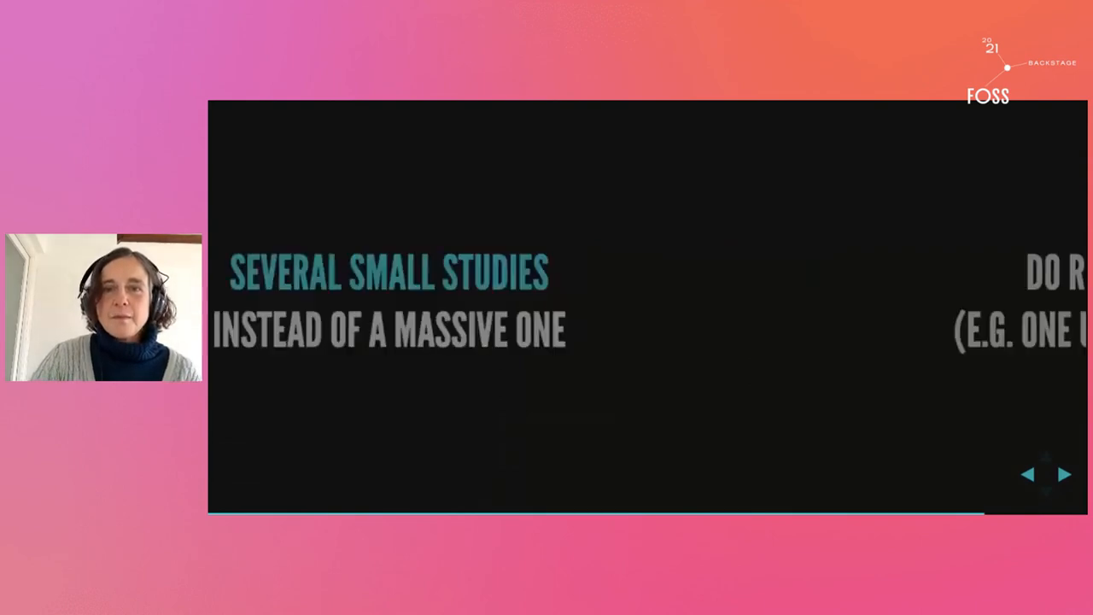
click(1064, 475)
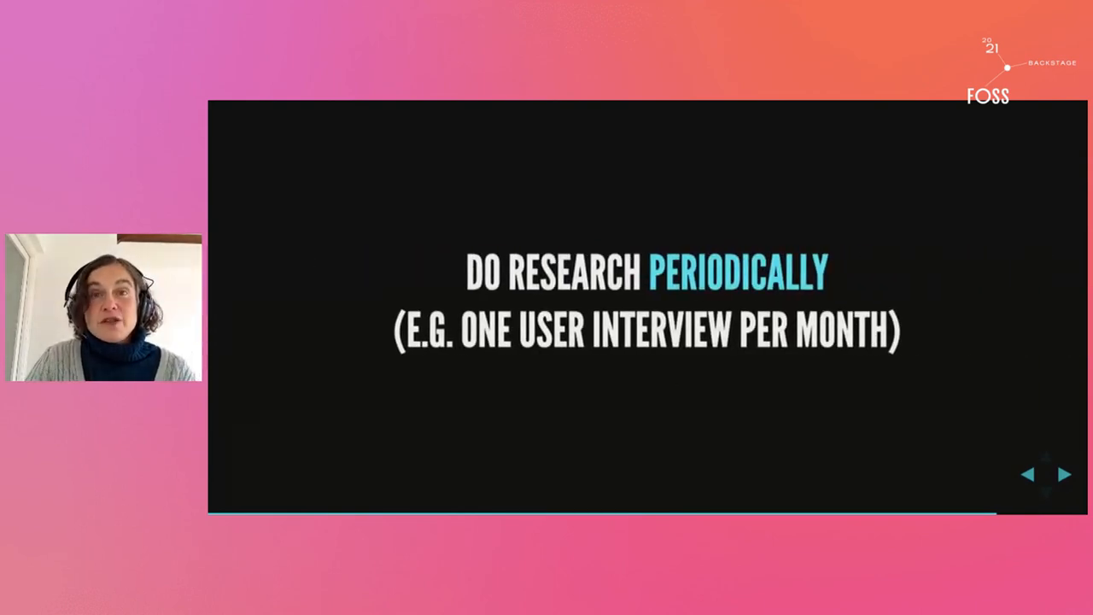